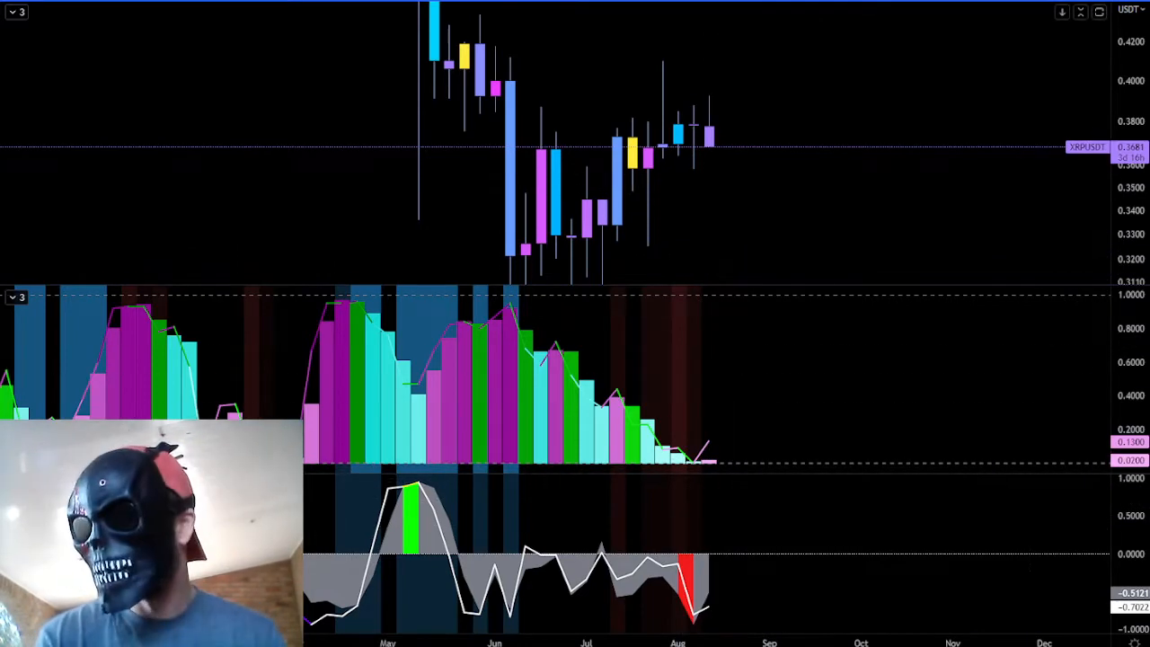
mouse_move(708, 151)
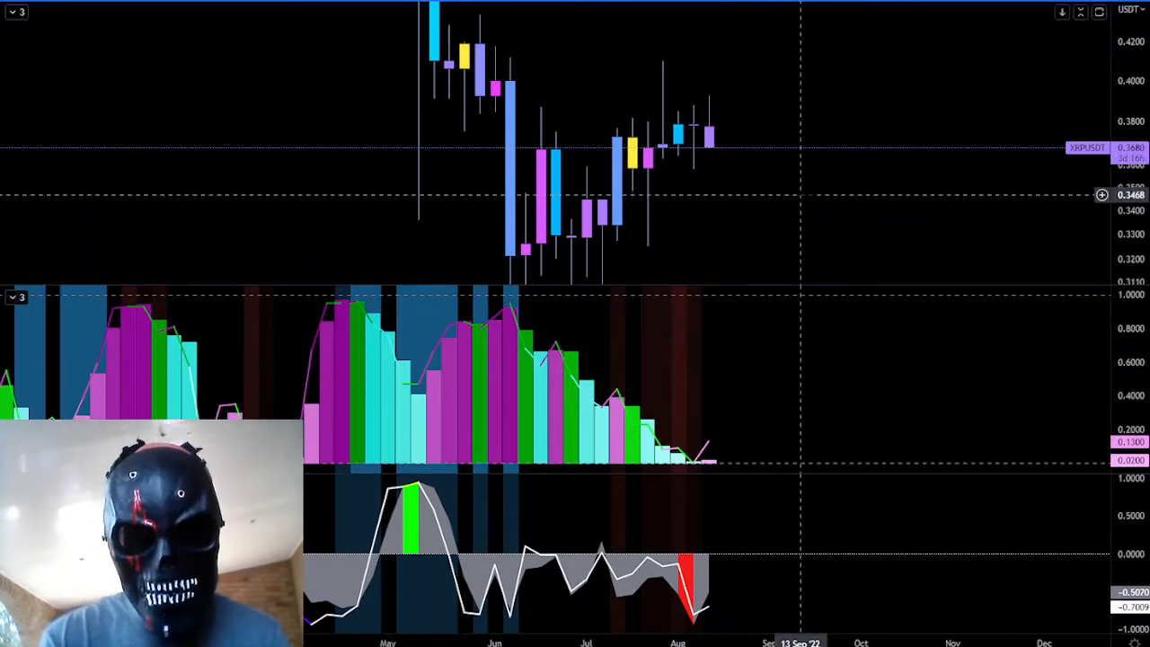
mouse_move(709, 158)
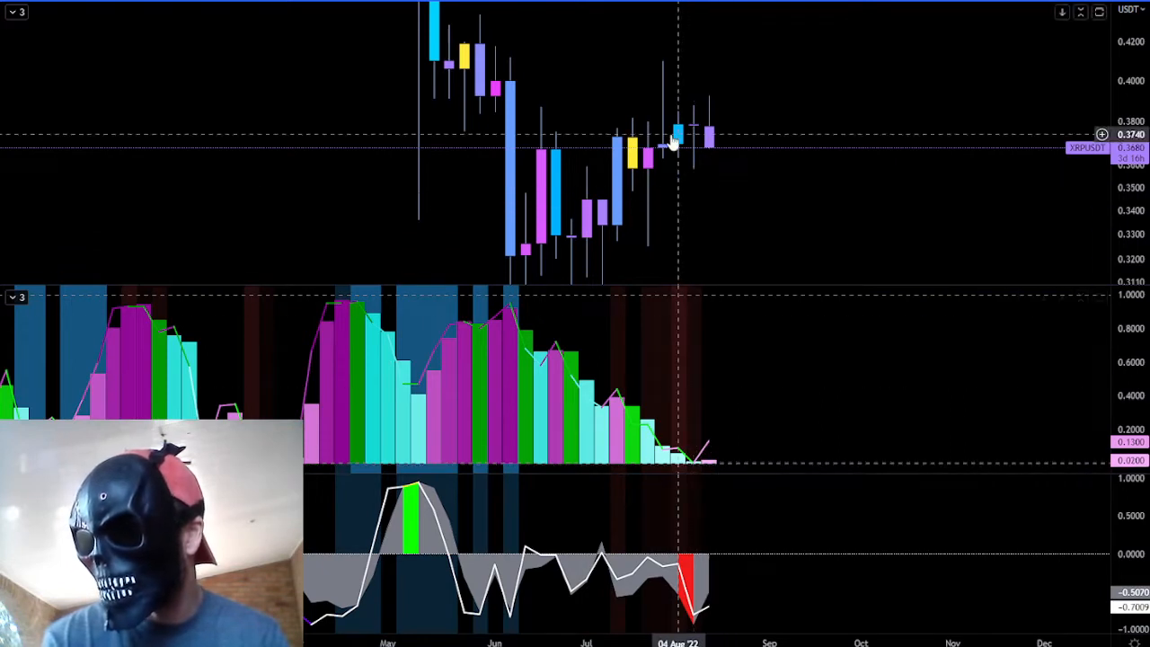
mouse_move(723, 154)
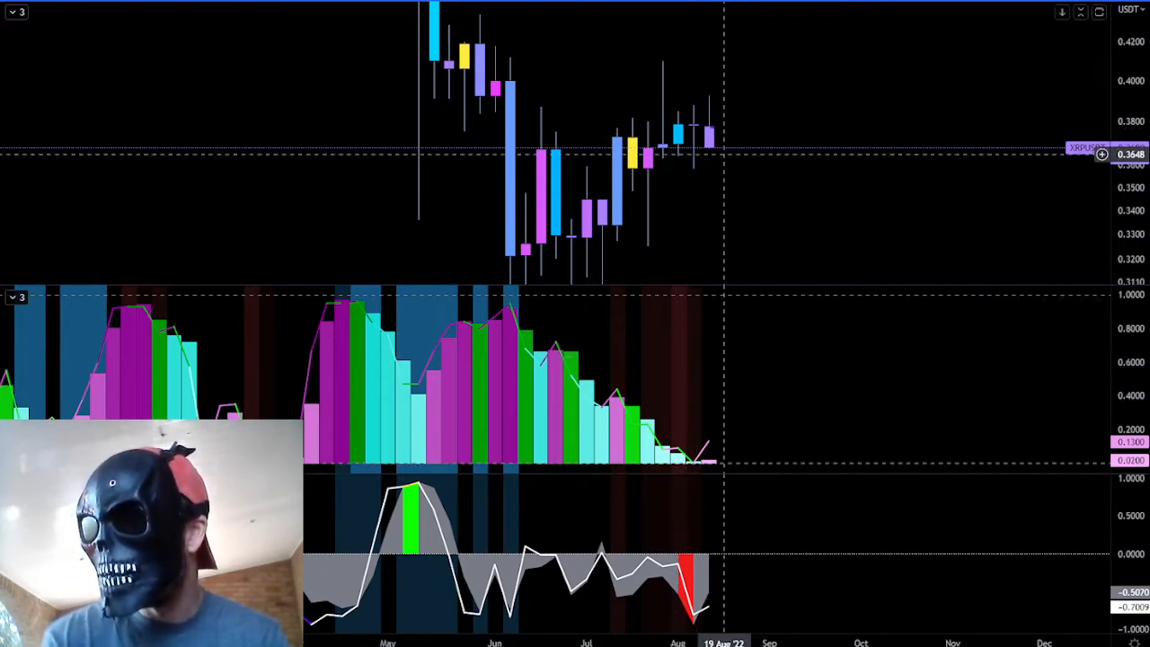
mouse_move(709, 150)
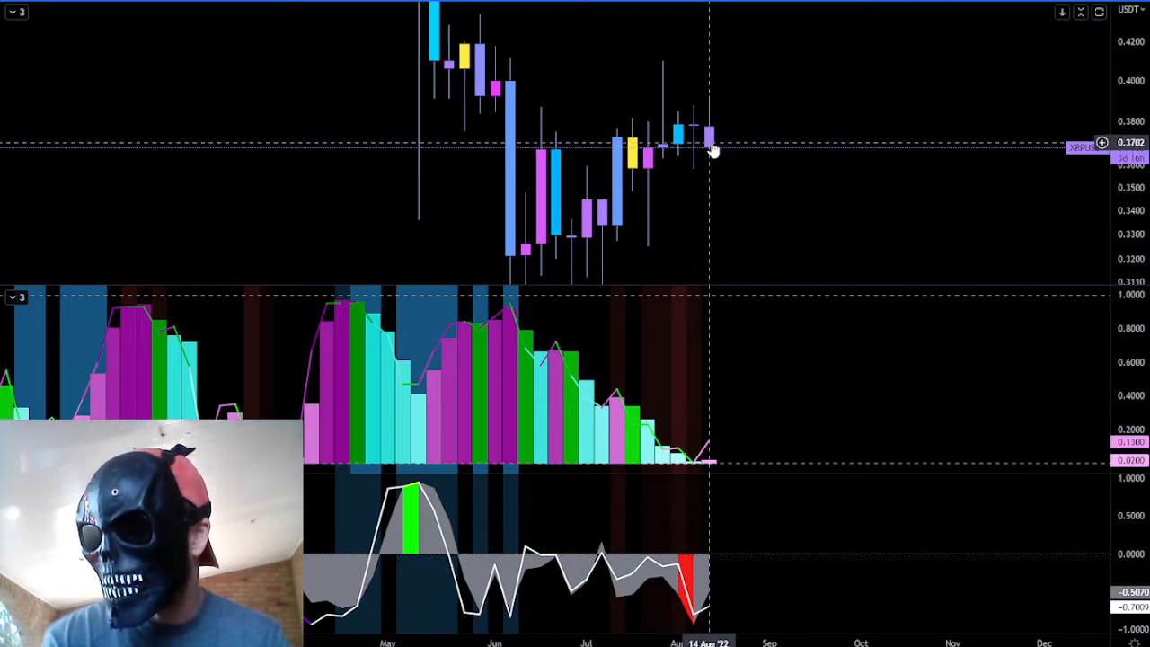
mouse_move(679, 150)
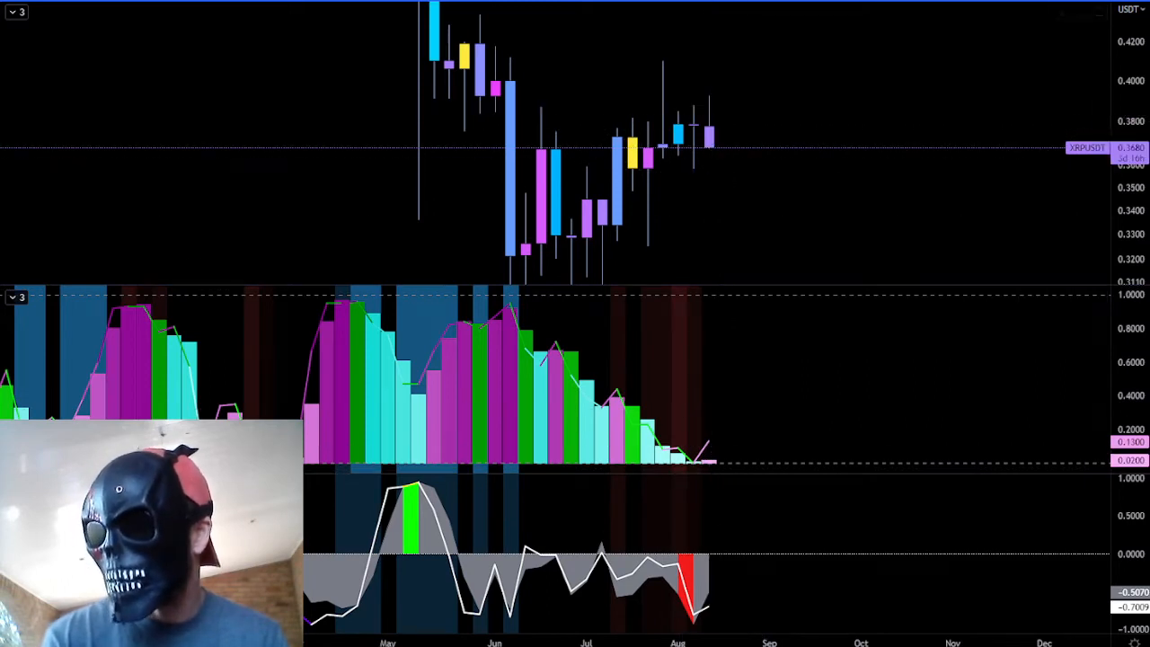
mouse_move(712, 120)
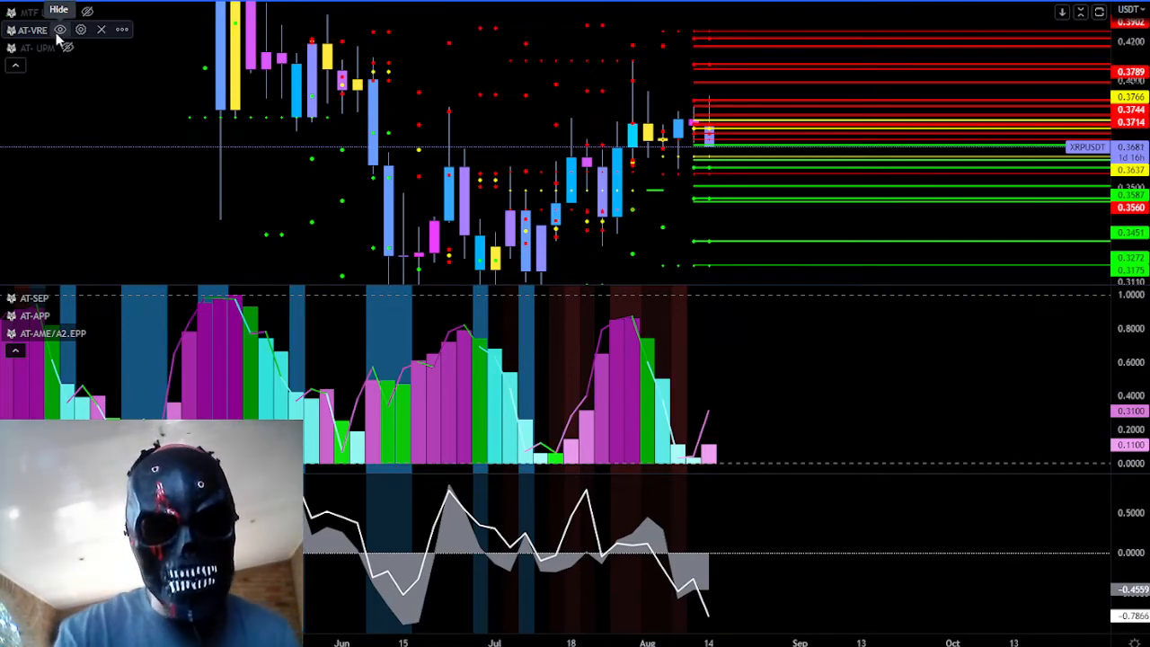
left_click(60, 29)
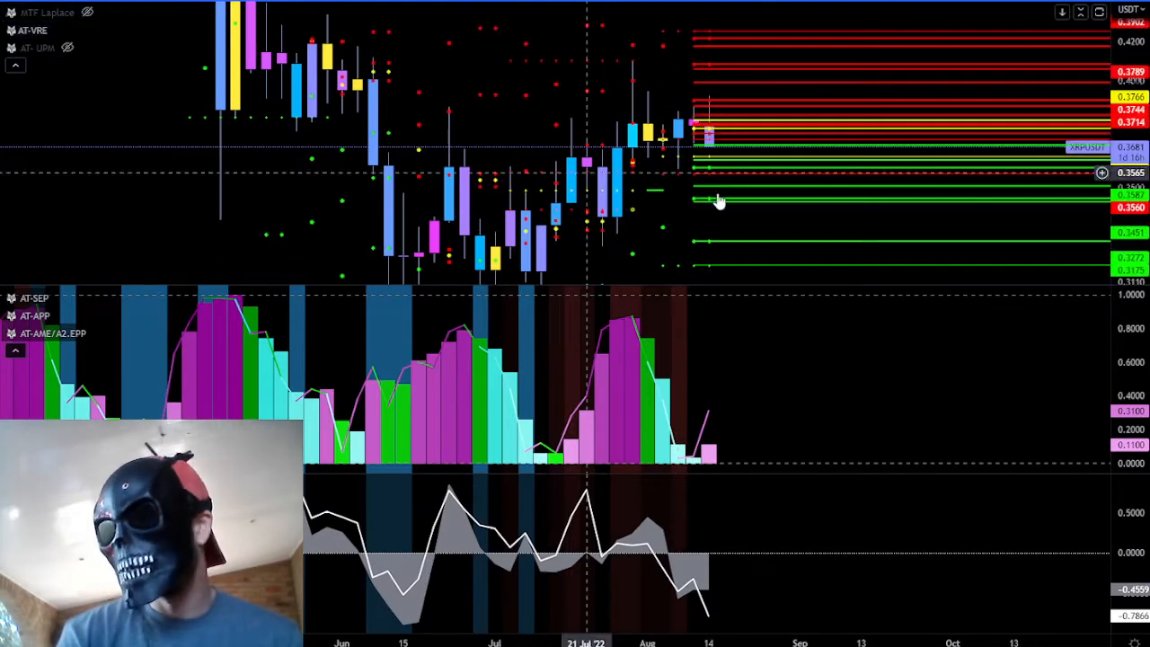
mouse_move(752, 165)
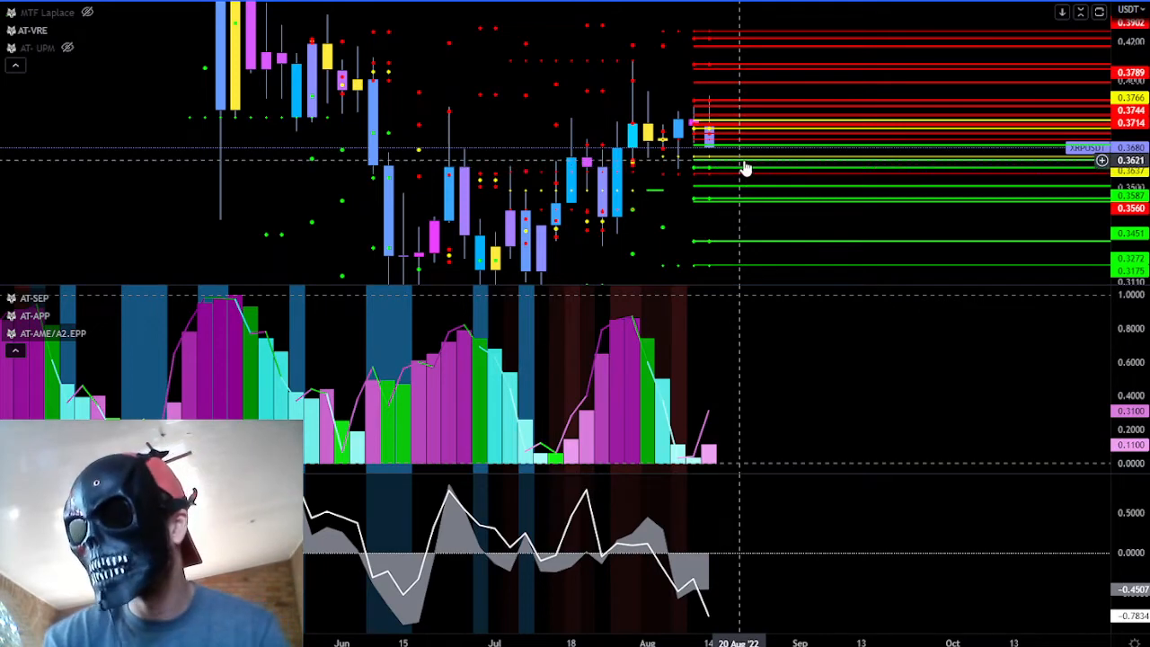
mouse_move(754, 165)
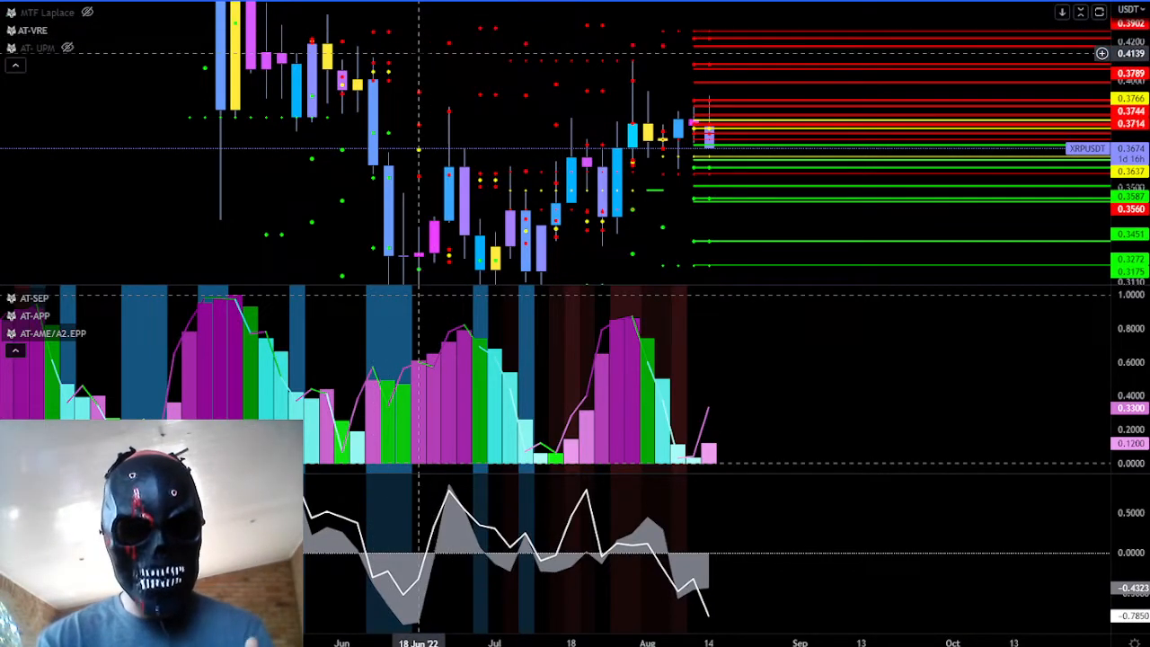
mouse_move(479, 215)
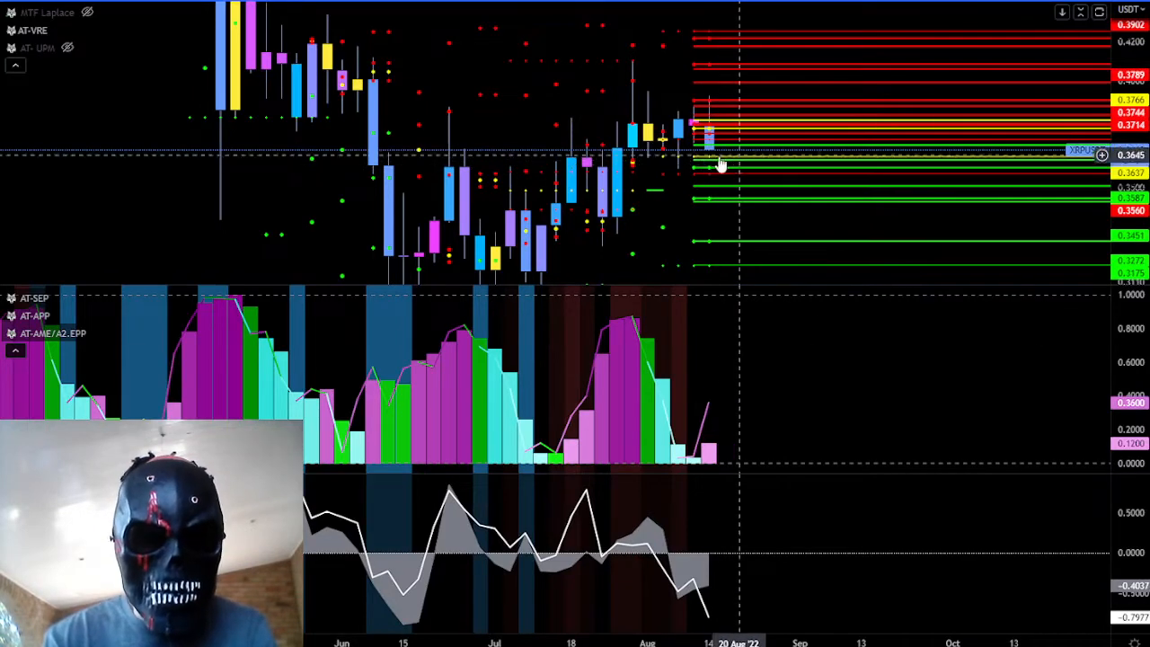
mouse_move(538, 166)
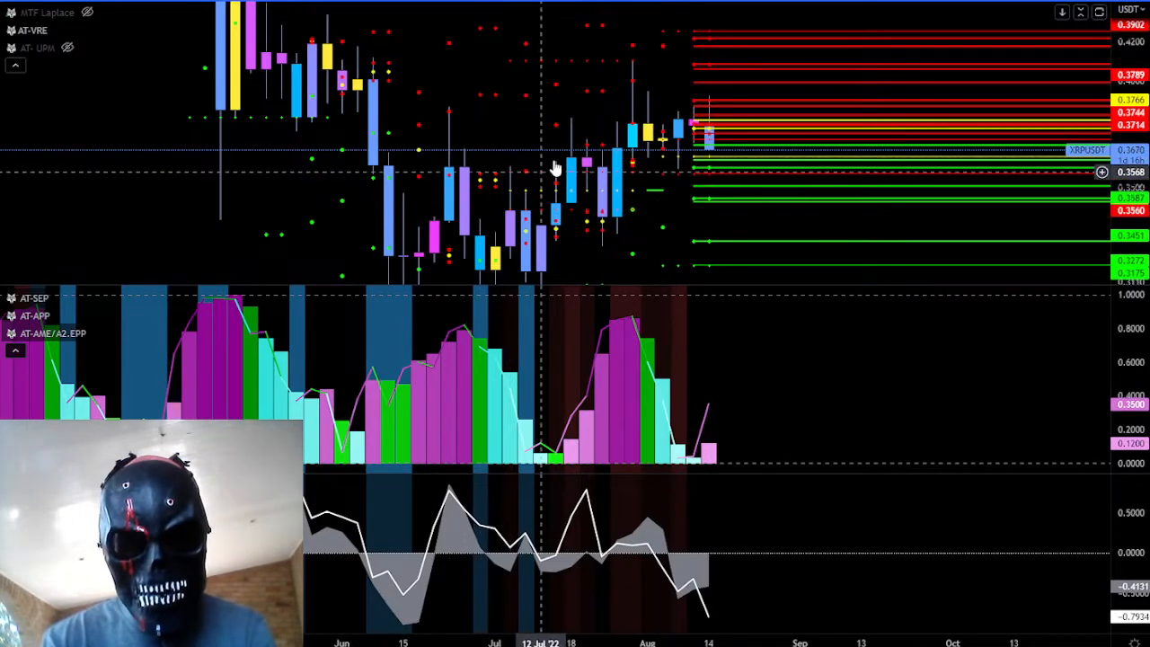
mouse_move(824, 154)
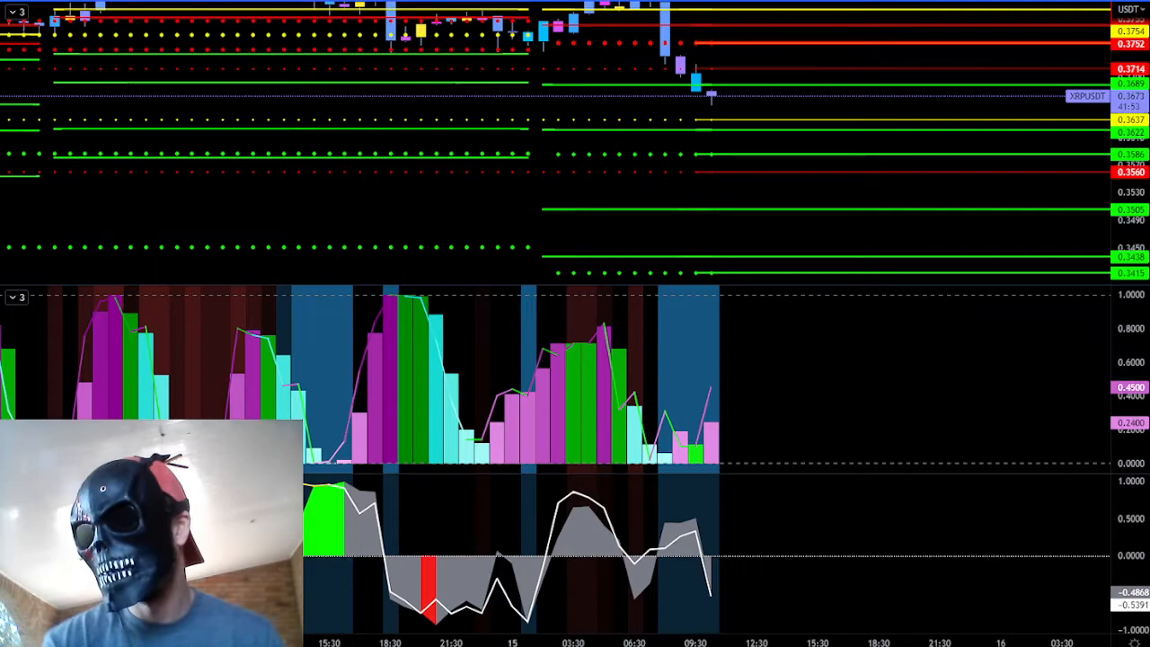
mouse_move(726, 99)
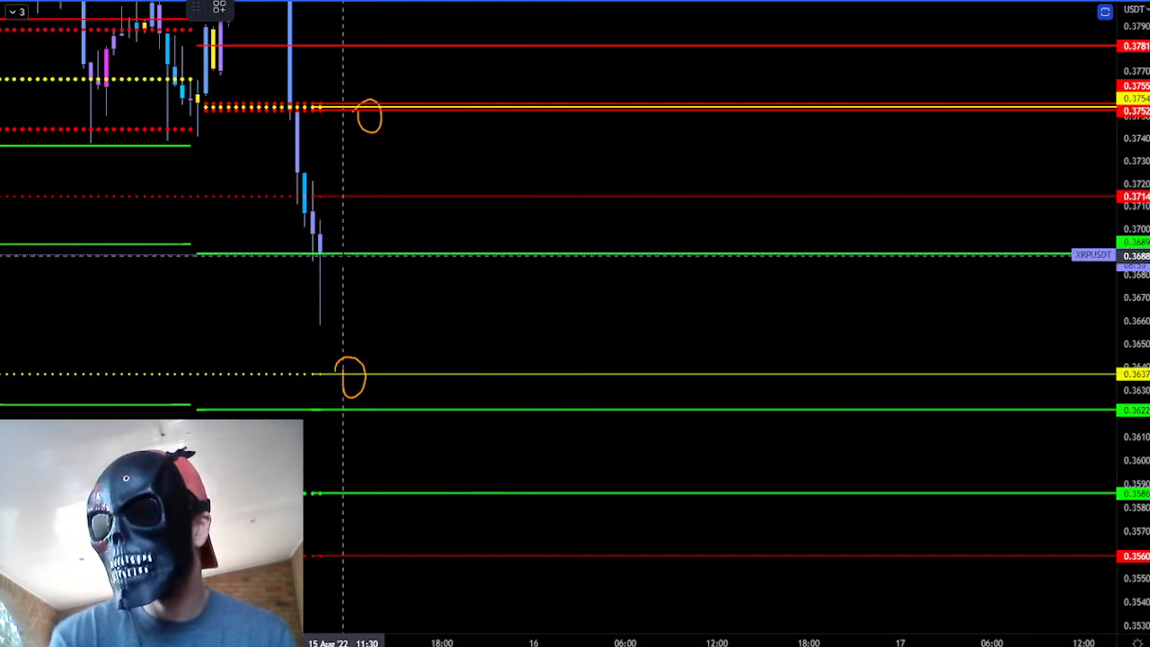
Drag from the lower 0.3637 yellow level up to mark the 0.3752 resistance cluster.
left_click_drag(440, 256, 541, 106)
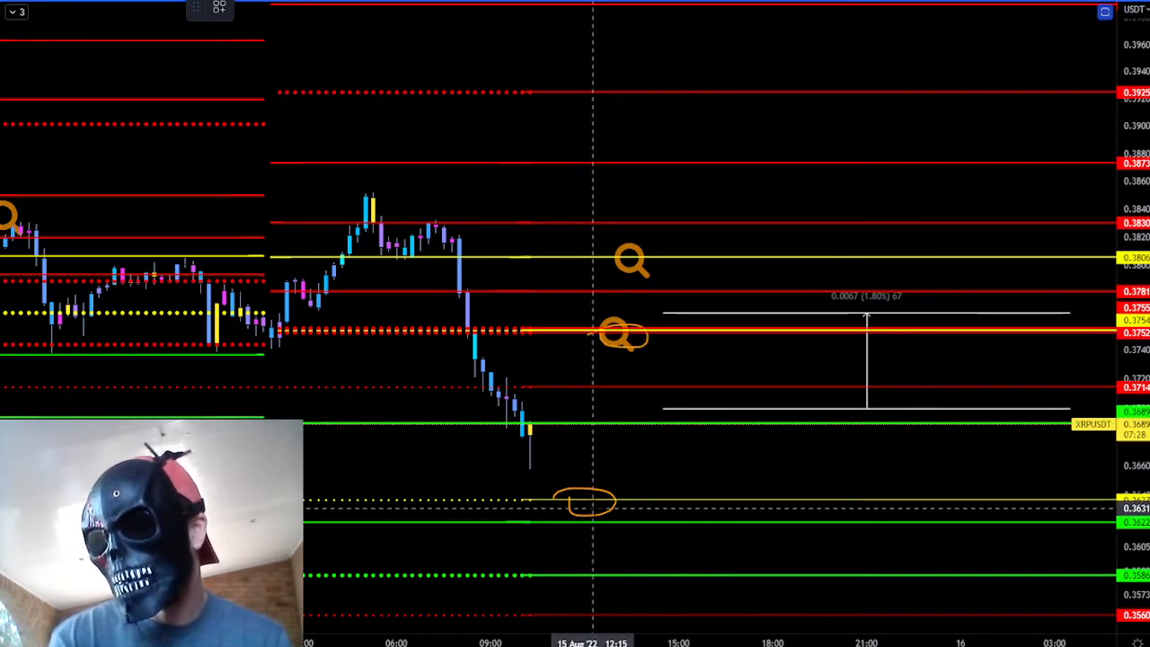
Add a magnifier to the lower circle, recolour the top magnifier blue, and shift the middle one right.
left_click(588, 501)
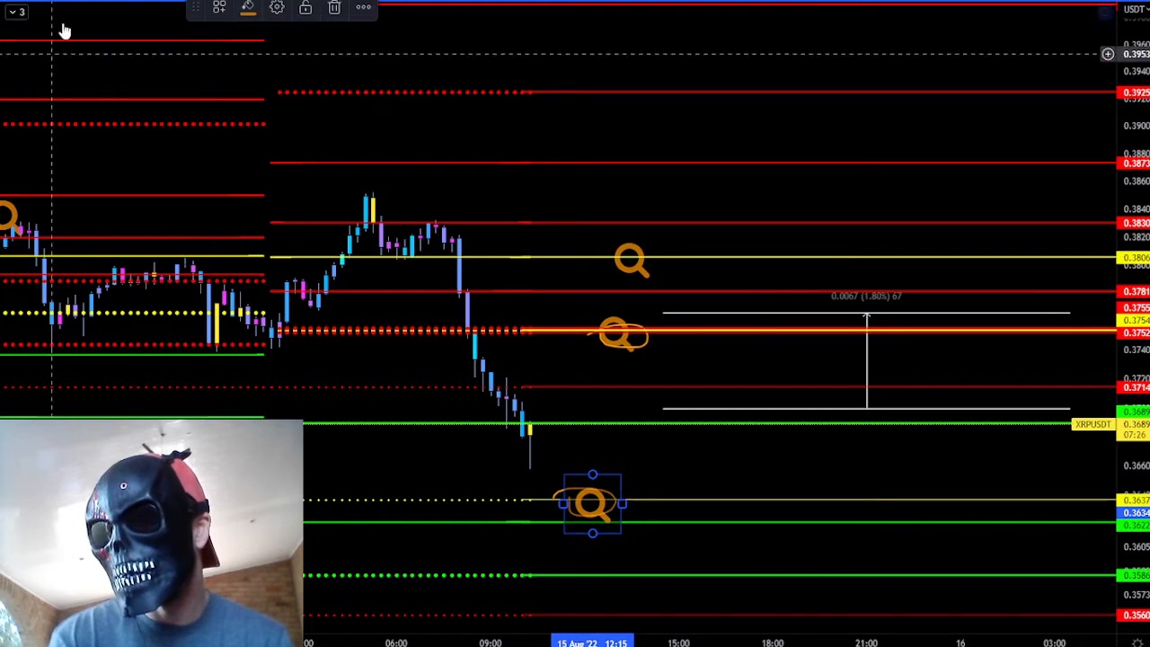
left_click(248, 7)
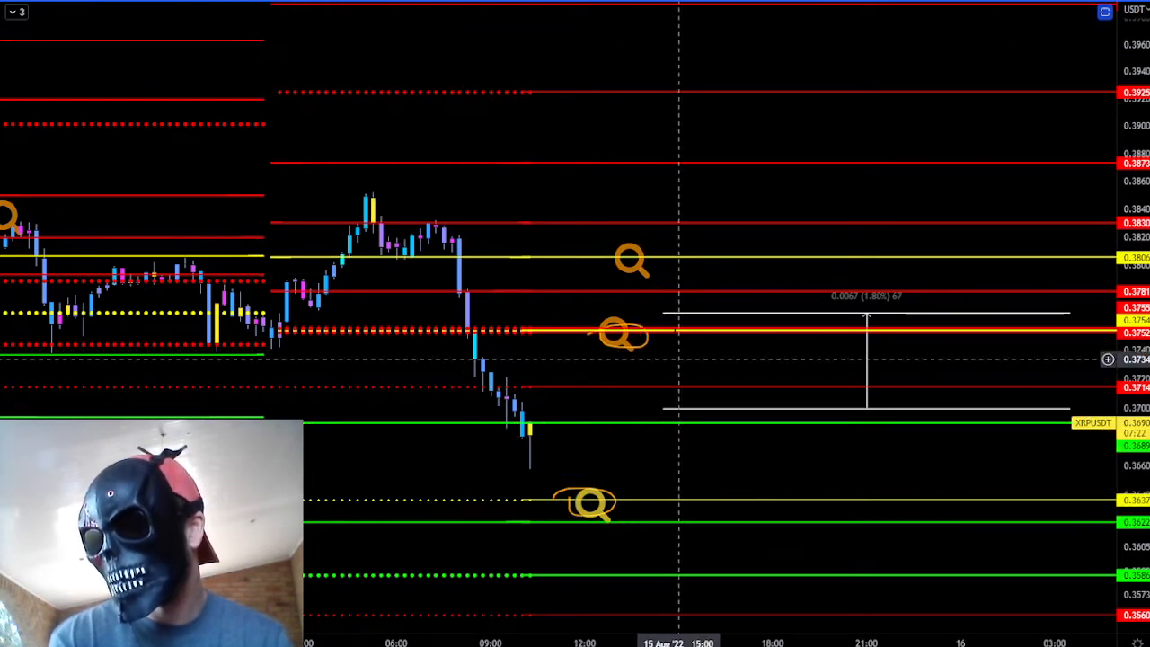
left_click(631, 260)
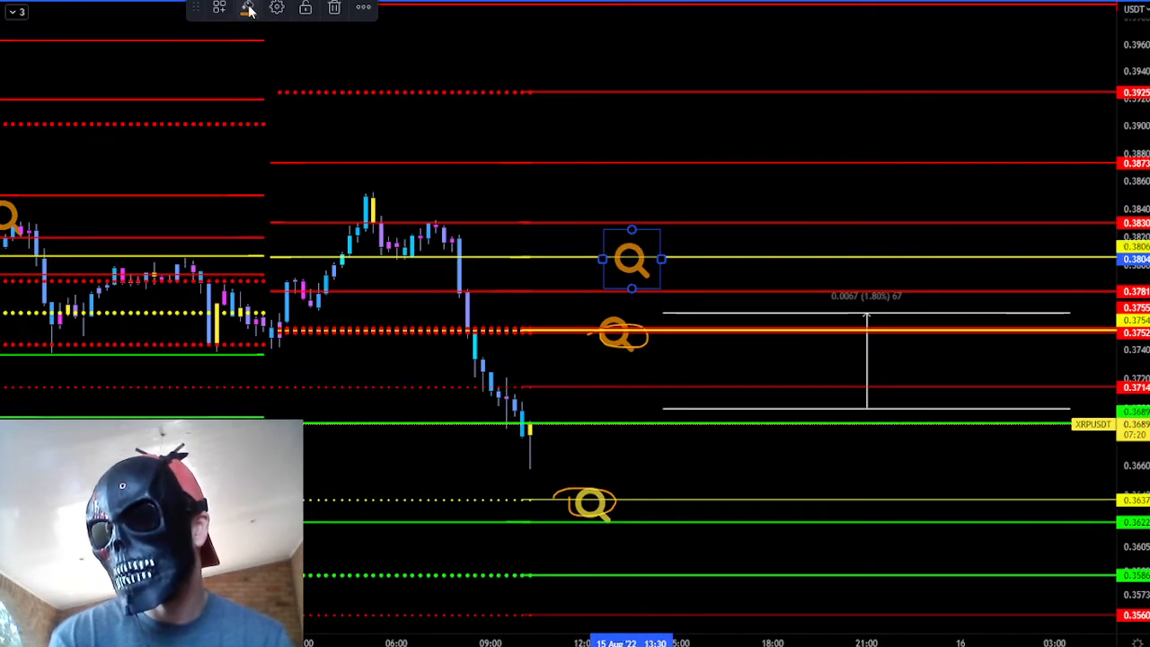
left_click(593, 503)
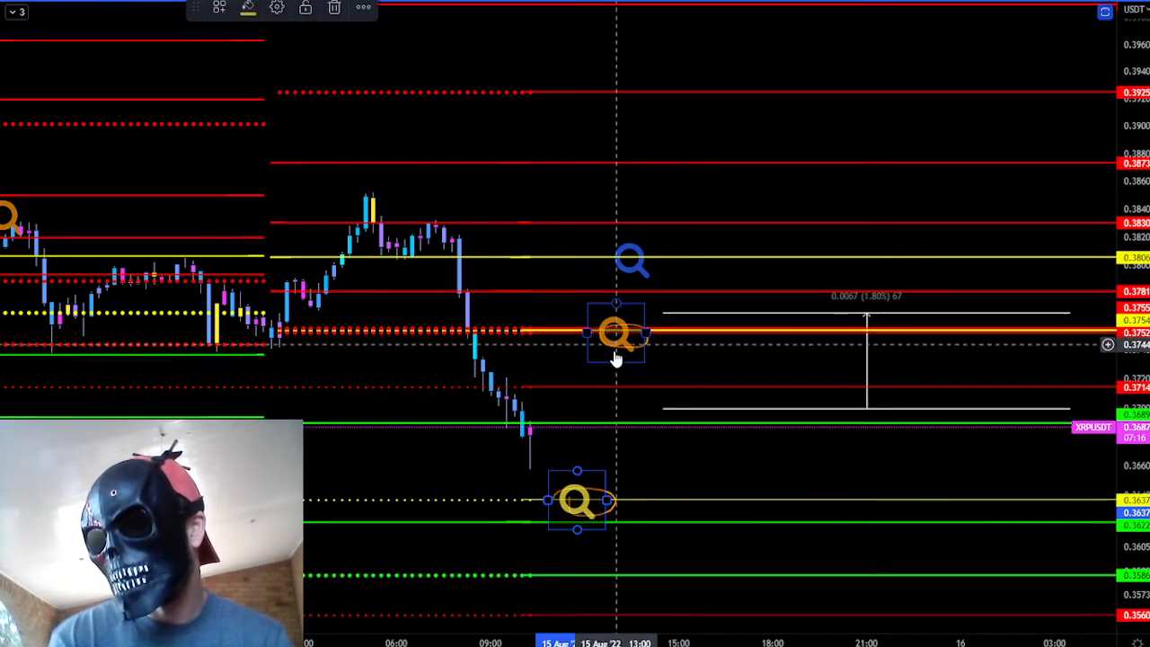
left_click_drag(615, 334, 687, 334)
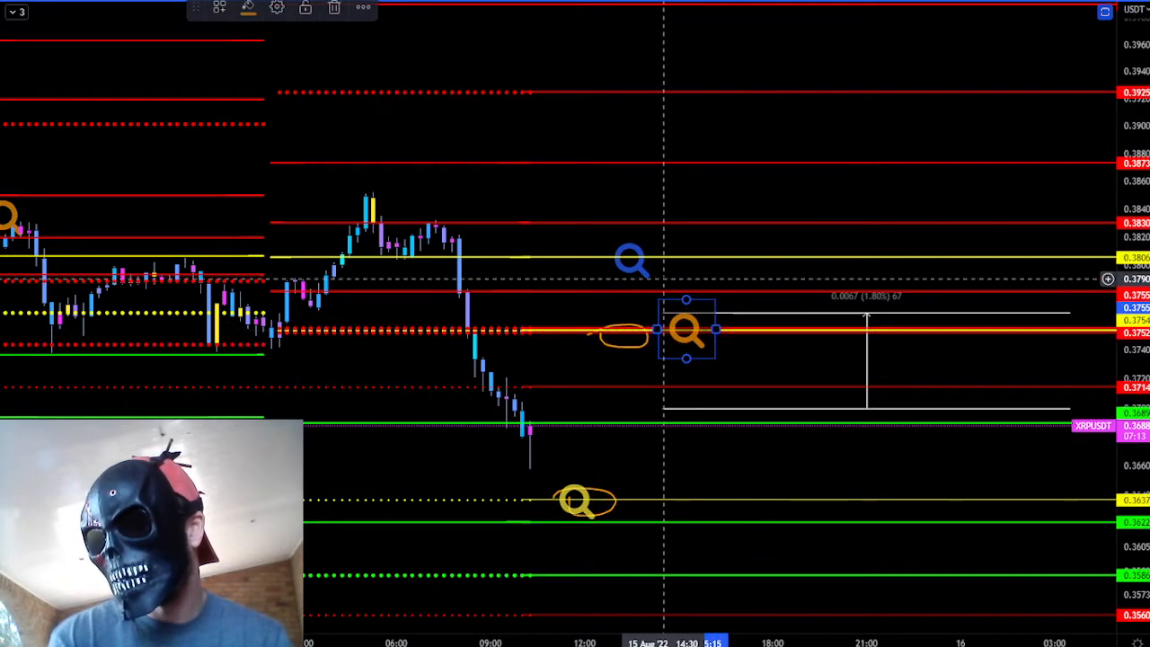